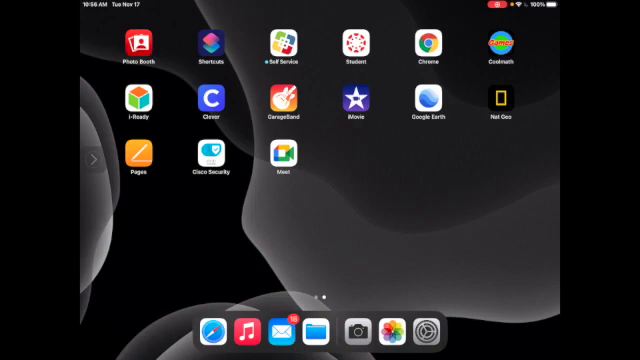
Step: Reach Spoken Content under Accessibility and switch on Speak Selection and Speak Screen
click(416, 328)
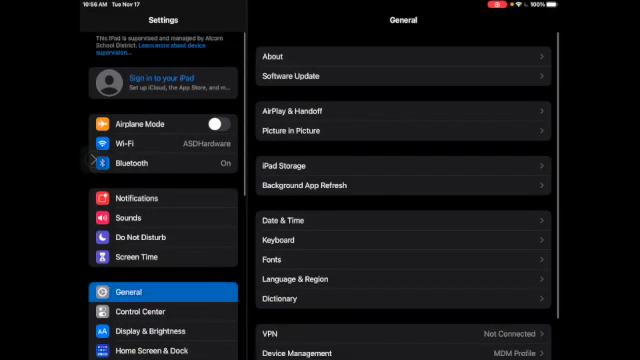
scroll(up, 3)
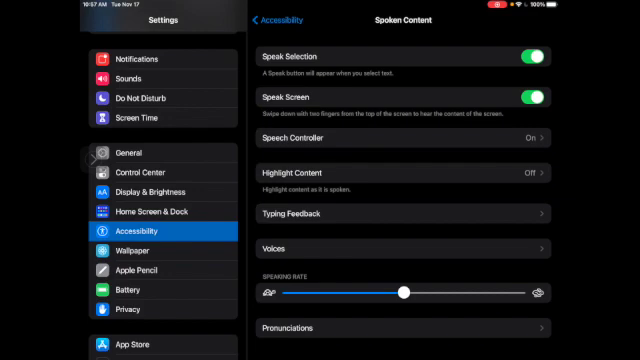
Step: Enable Speech Controller so its floating playback bar appears over the page
click(410, 144)
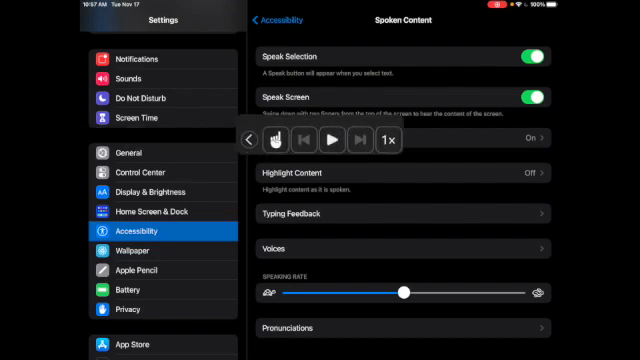
Step: Have the controller read the Spoken Content page aloud, stop it, then enter Highlight Content
click(312, 140)
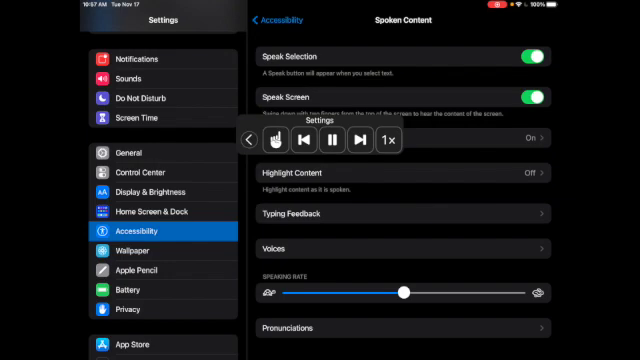
click(334, 142)
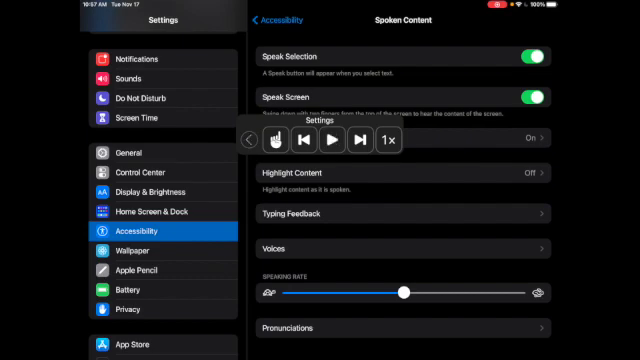
click(250, 140)
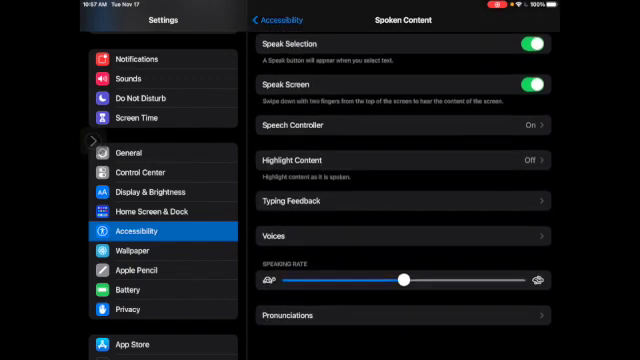
click(400, 160)
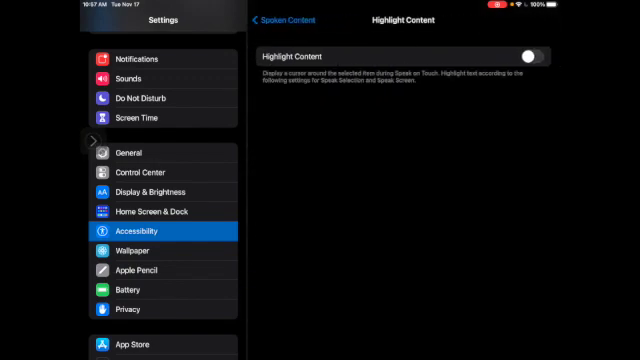
Step: Switch on Highlight Content with Words as Background Color and go back to Spoken Content
click(536, 48)
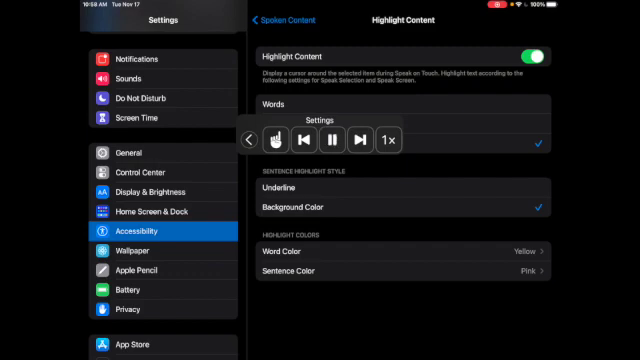
click(270, 20)
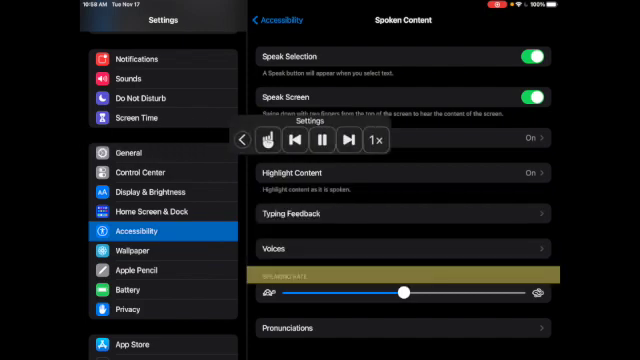
Step: Start reading the page with highlighted words, then return to the Home Screen
click(314, 144)
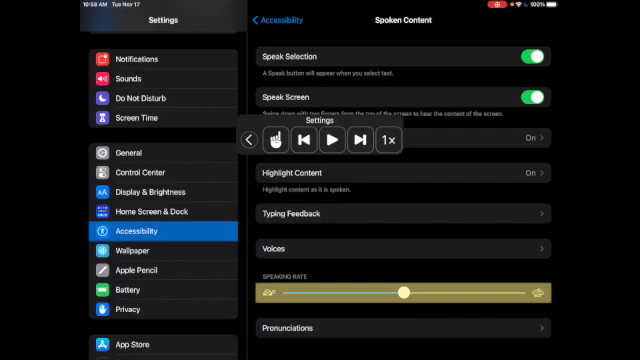
key(home)
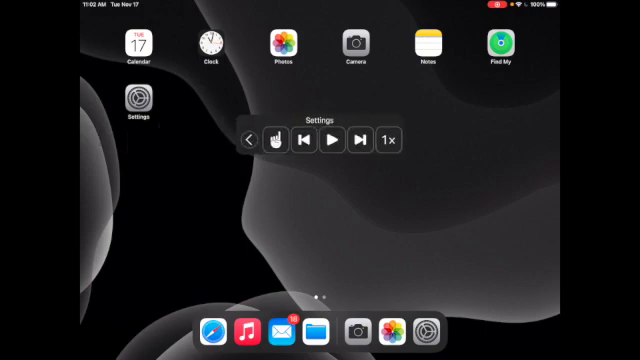
Step: Collapse the speech controller to the screen edge and launch Safari from the Dock
click(330, 140)
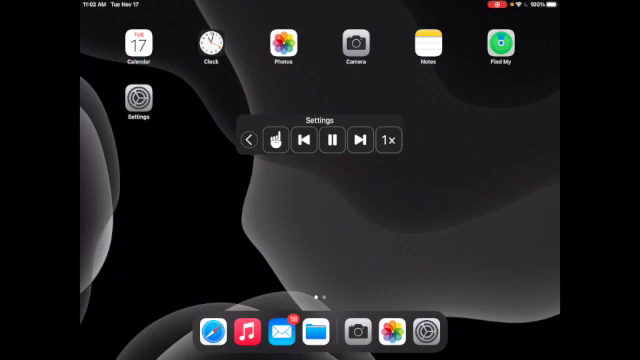
click(252, 138)
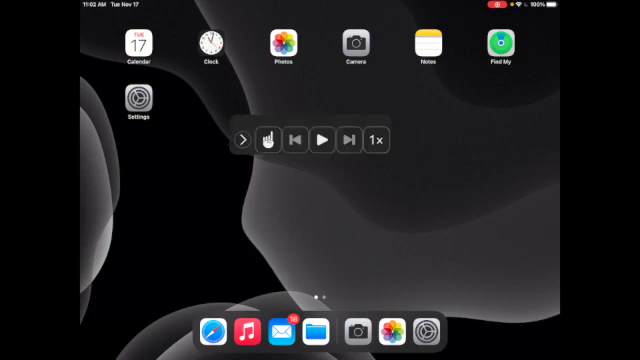
click(244, 140)
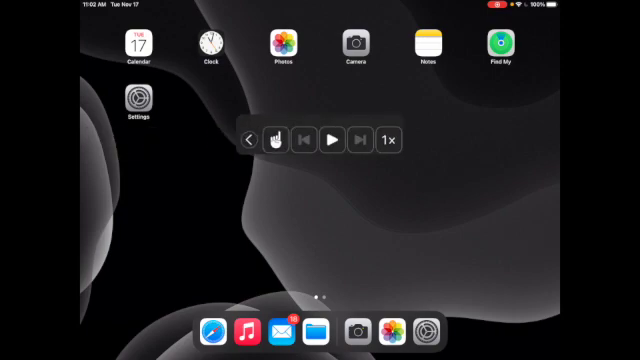
click(248, 138)
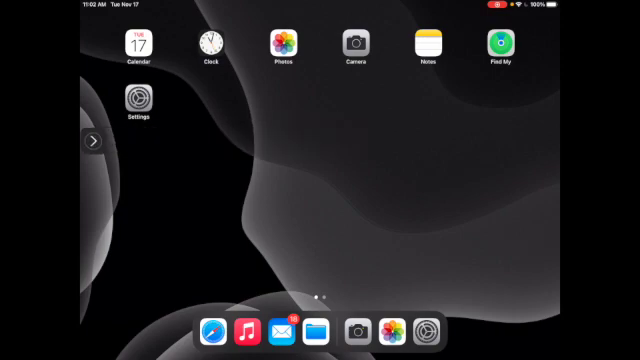
click(208, 328)
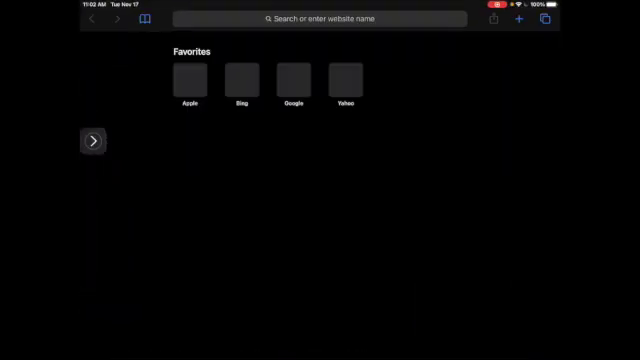